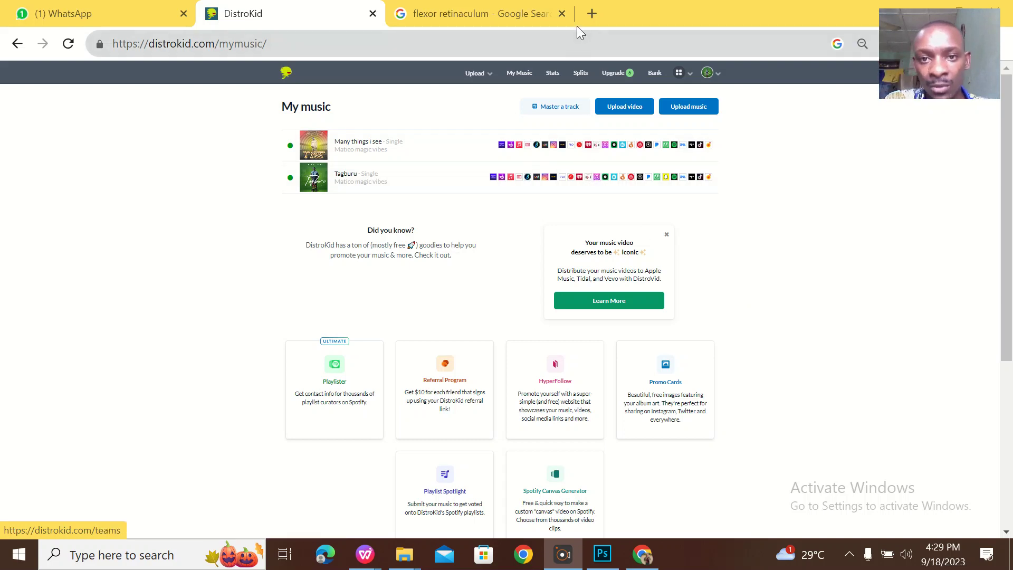
# Close the 'flexor retinaculum' Google Search tab, leaving the DistroKid My music page open
pyautogui.click(559, 14)
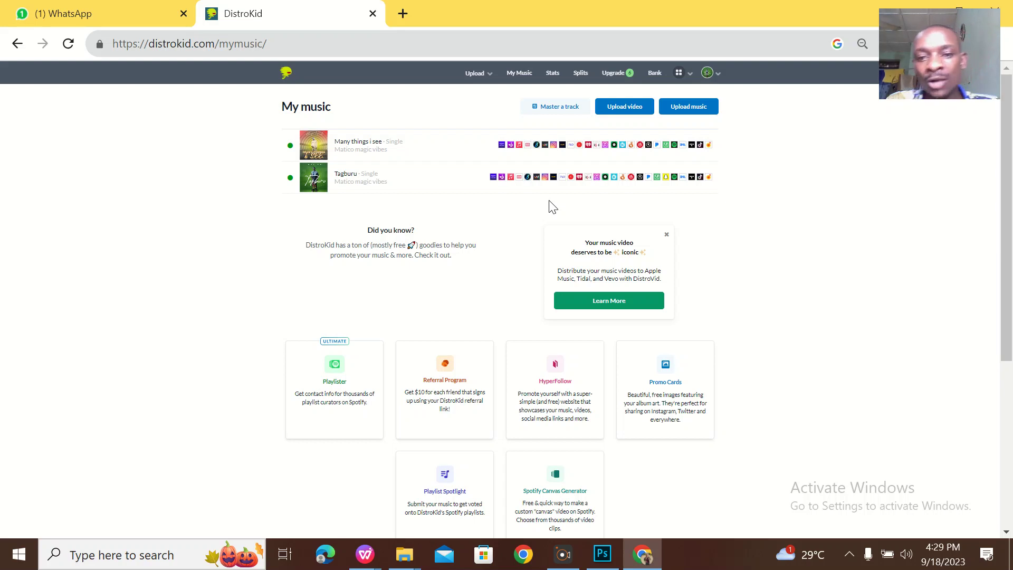
pyautogui.moveTo(608, 235)
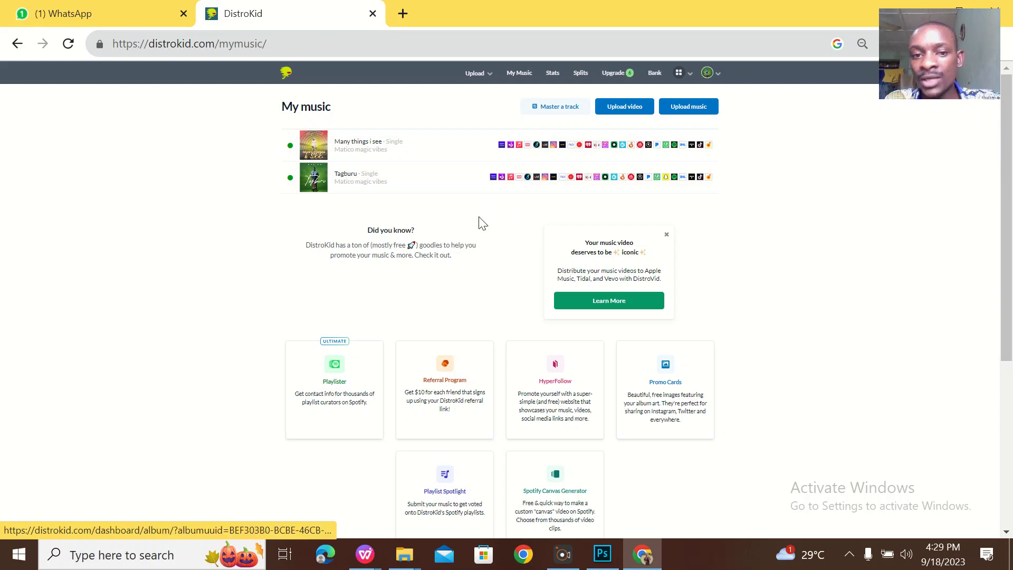
pyautogui.moveTo(764, 186)
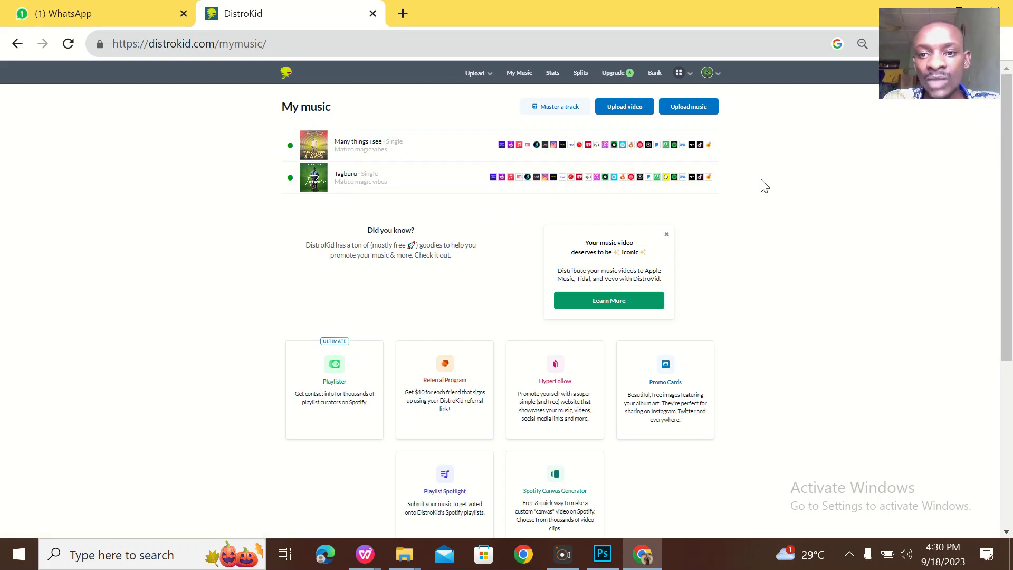
pyautogui.moveTo(746, 122)
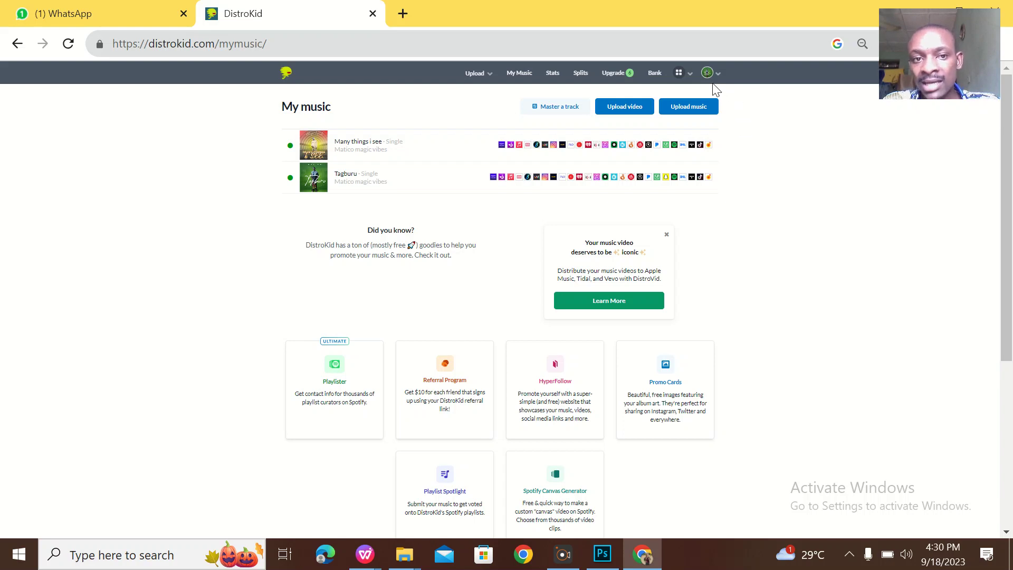
pyautogui.moveTo(720, 128)
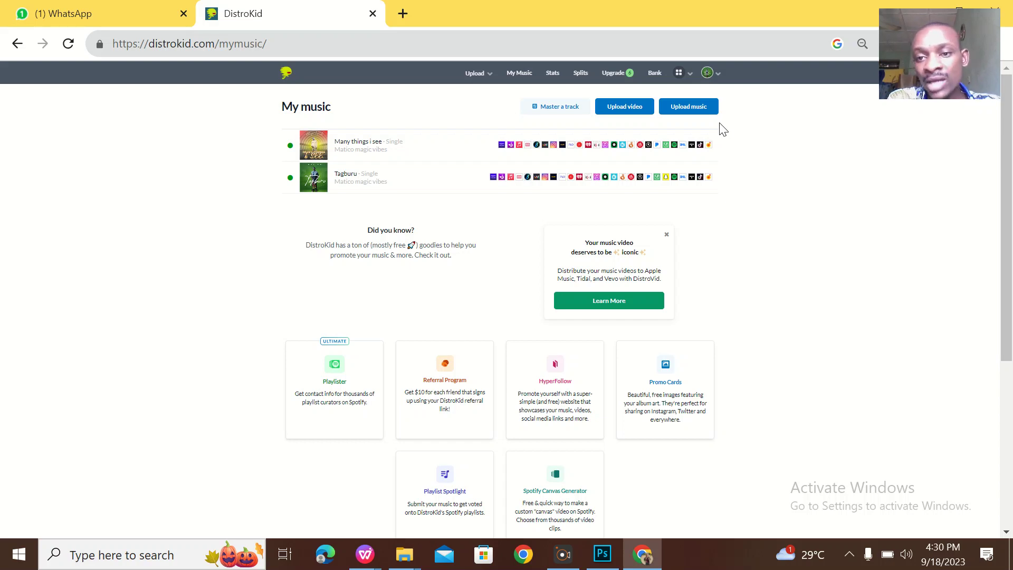
pyautogui.moveTo(403, 178)
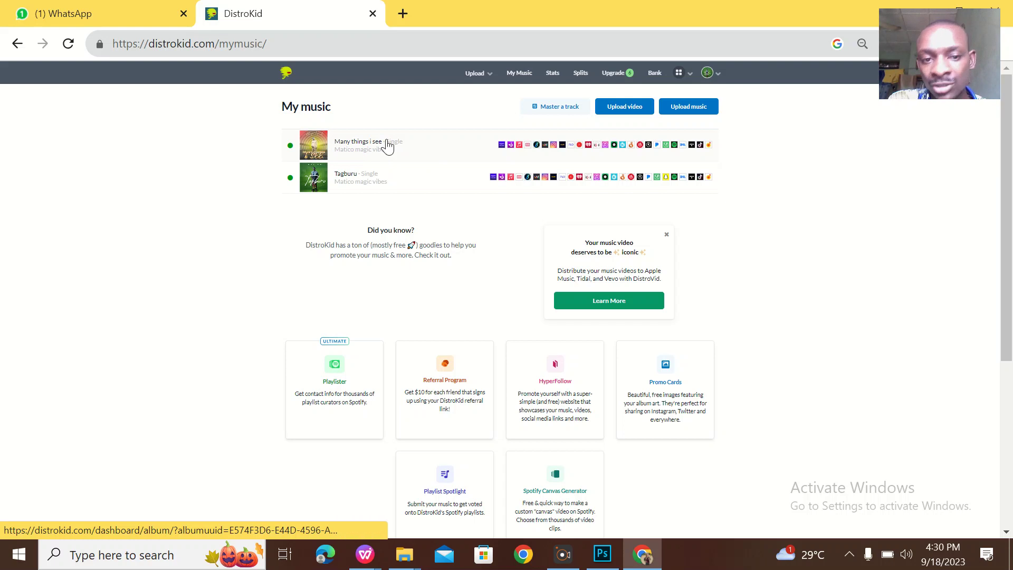
pyautogui.moveTo(342, 126)
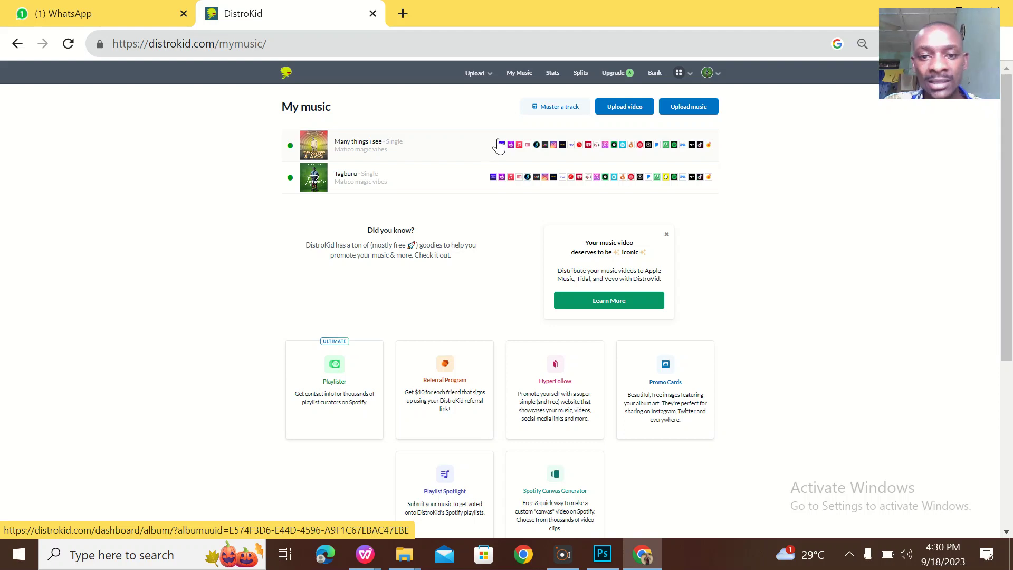
pyautogui.moveTo(466, 153)
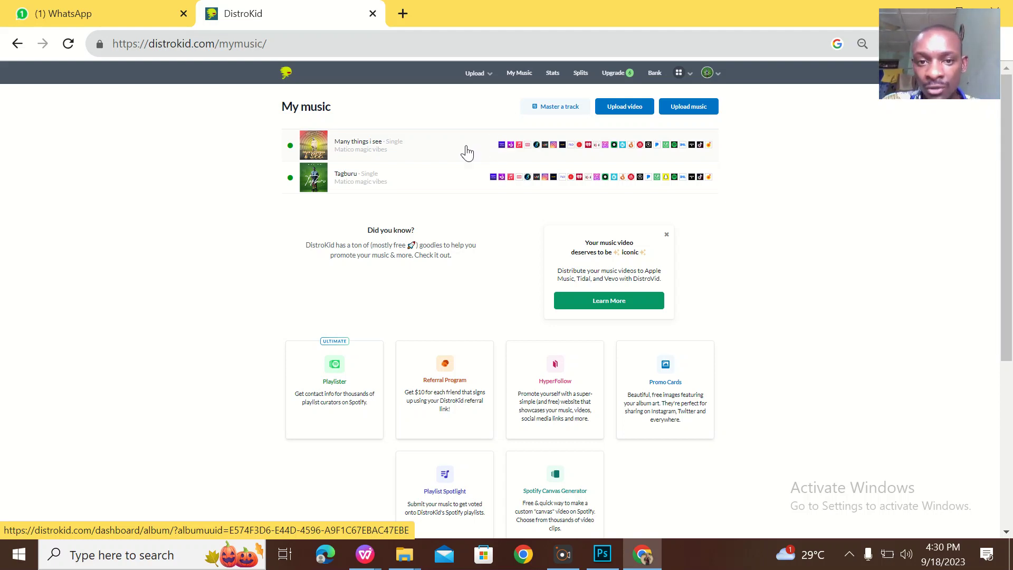
pyautogui.moveTo(570, 145)
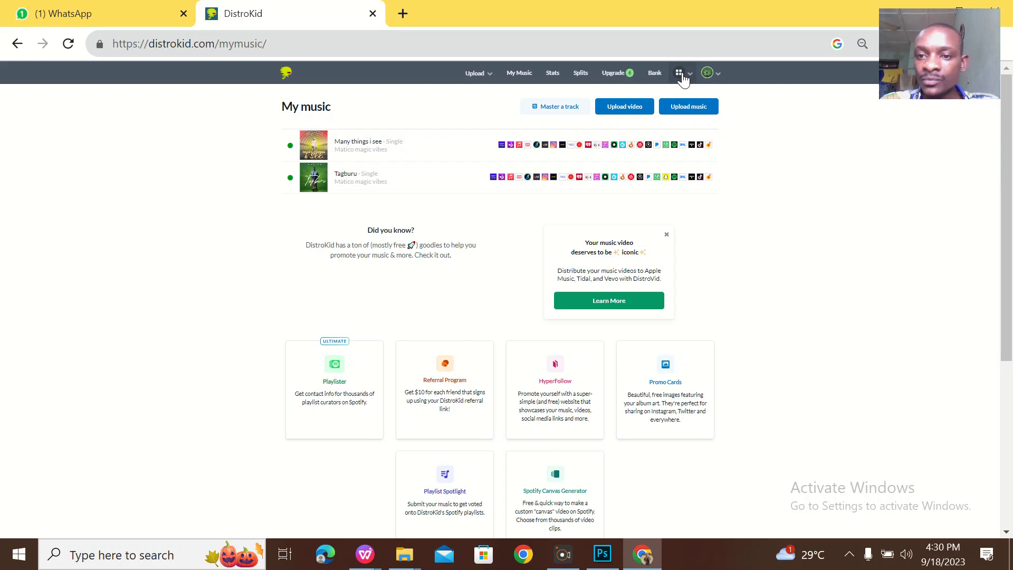
# Go to DistroKid's Lyrics service page from the apps grid menu
pyautogui.click(679, 72)
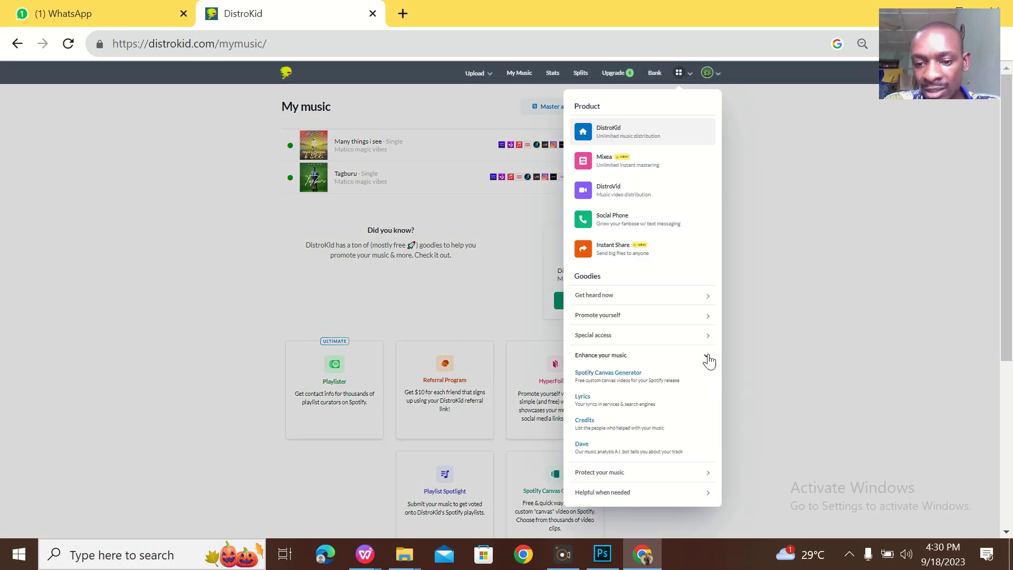
pyautogui.click(583, 396)
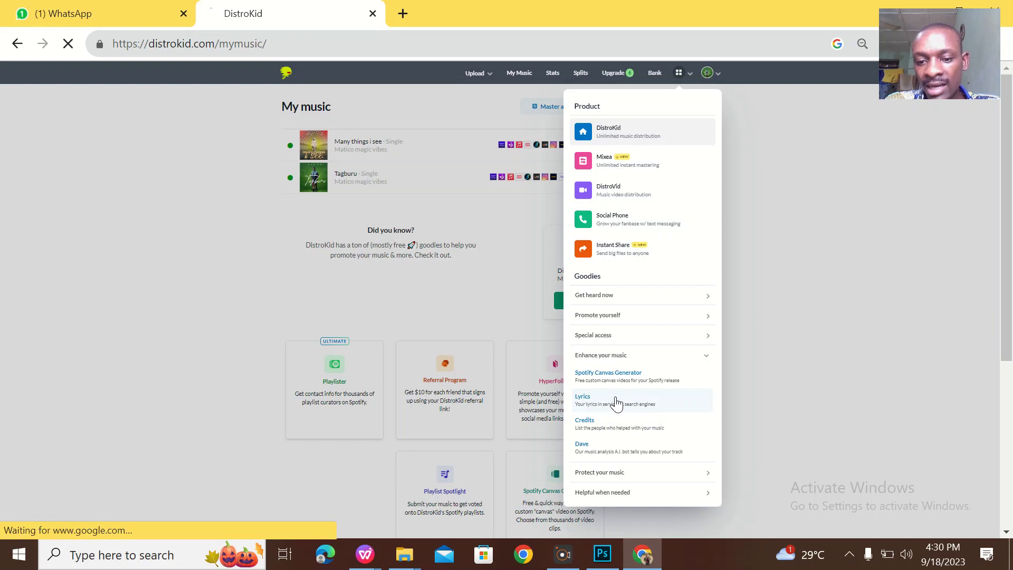
pyautogui.click(581, 396)
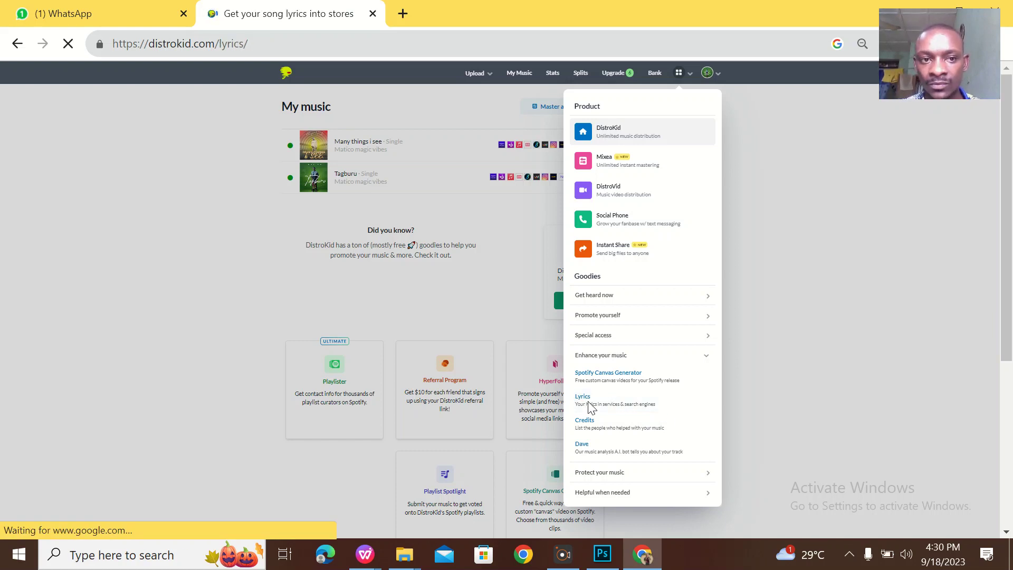
pyautogui.click(582, 396)
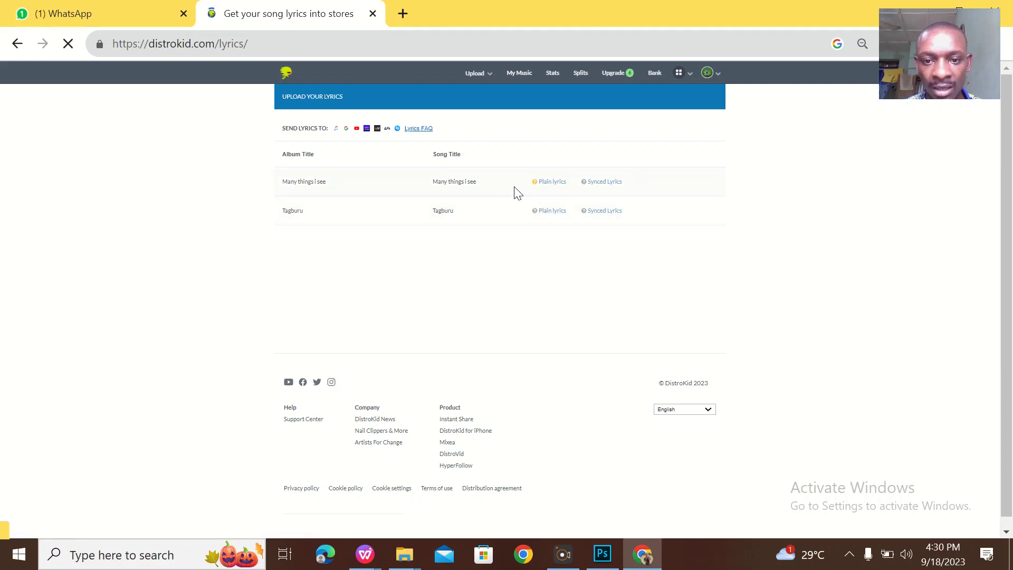
# Open Plain lyrics for 'Many things i see' and select the old run-on lyrics
pyautogui.click(551, 181)
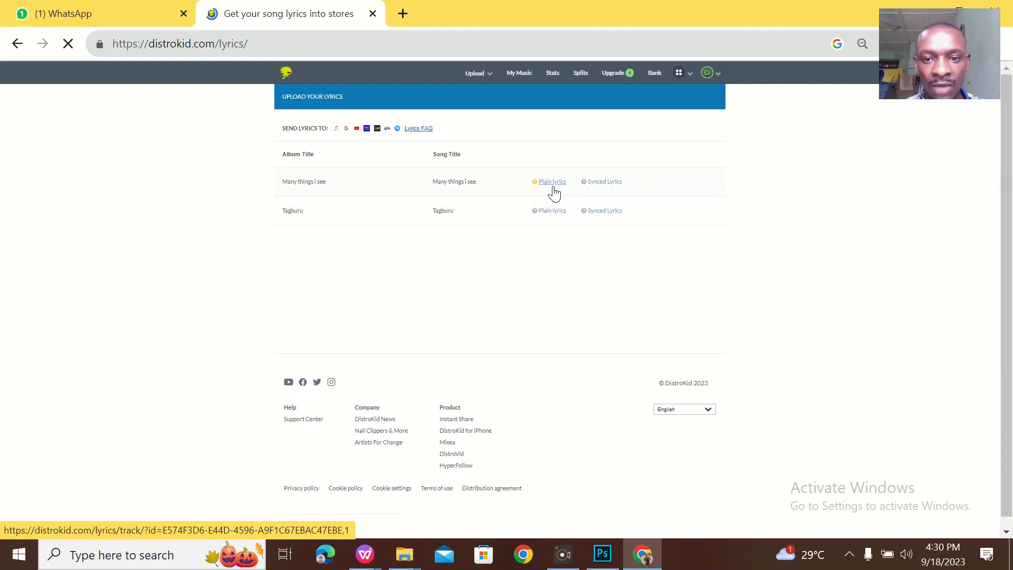
pyautogui.click(551, 182)
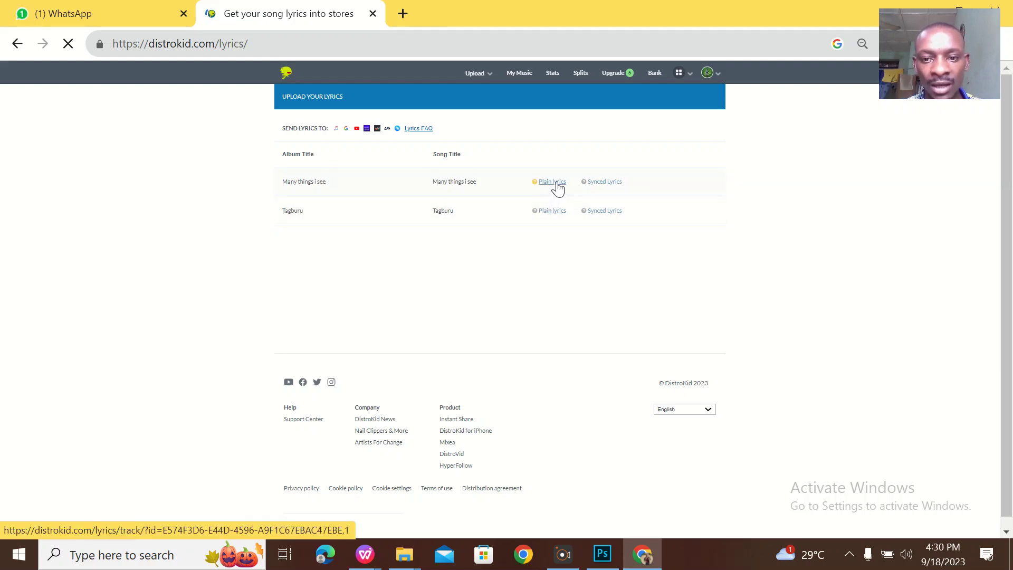
pyautogui.click(550, 182)
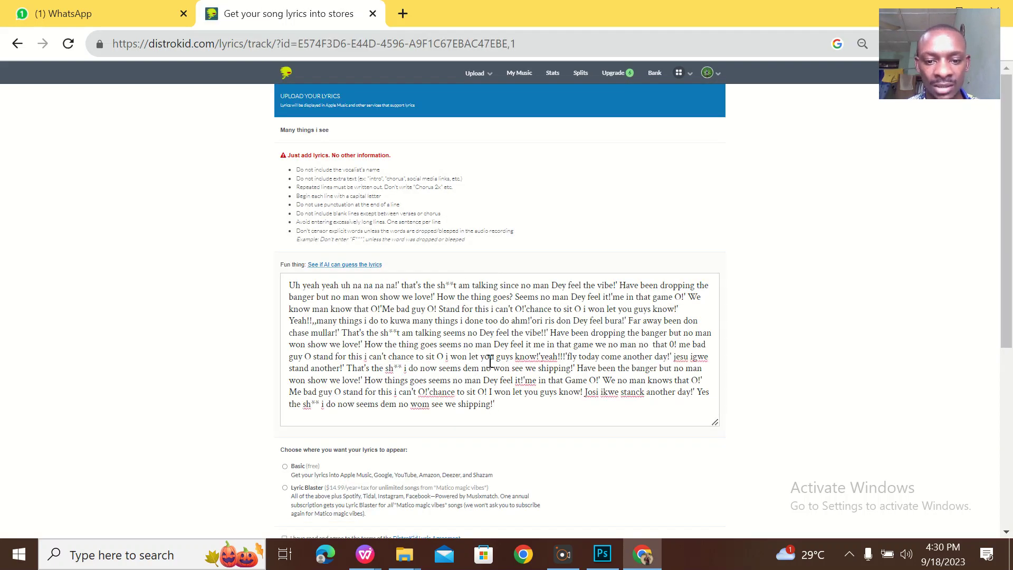
pyautogui.moveTo(304, 308); pyautogui.dragTo(494, 404)
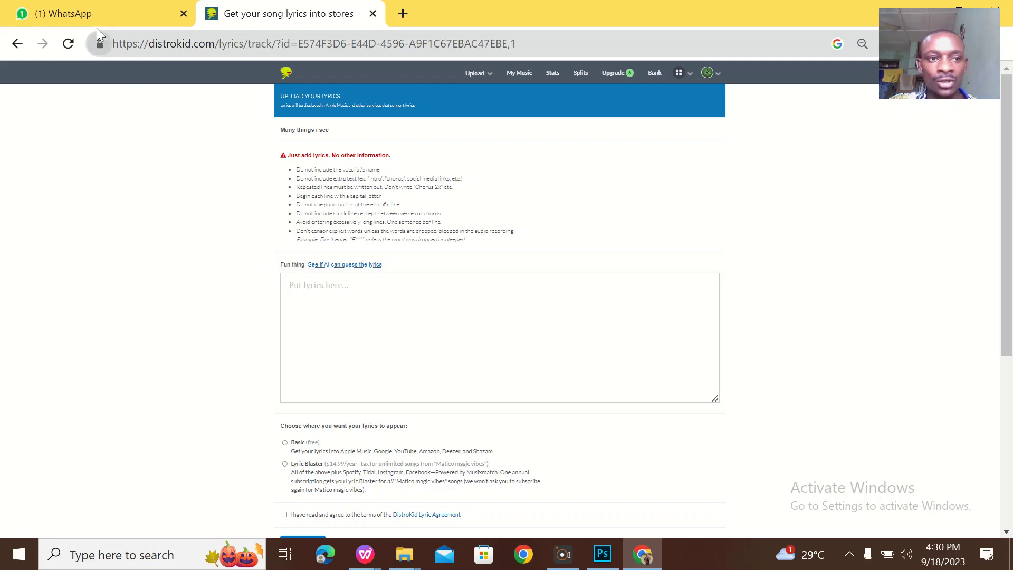
# Copy the line-by-line lyrics from the Matico WhatsApp chat into the DistroKid lyrics box
pyautogui.click(97, 14)
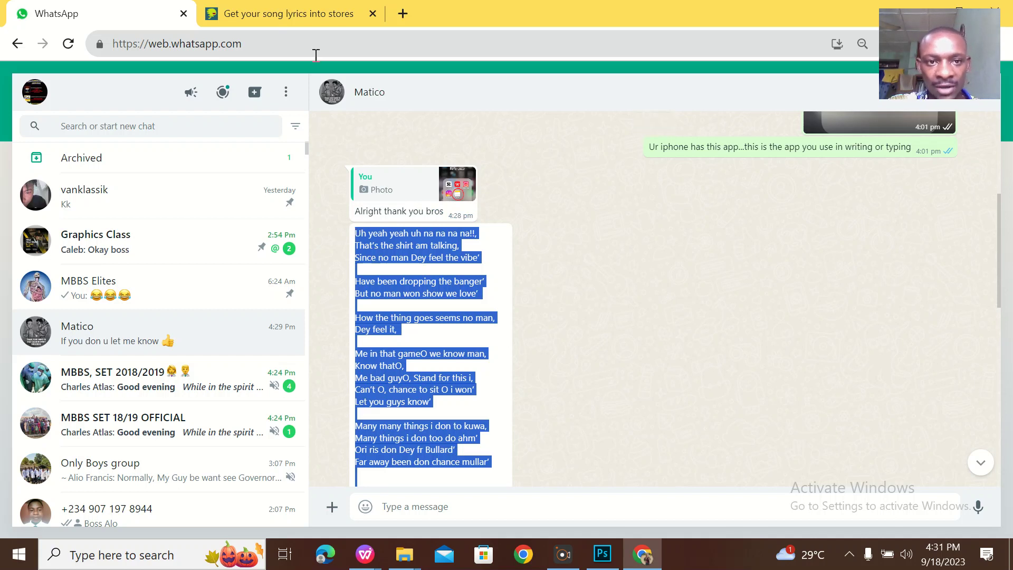
pyautogui.click(279, 12)
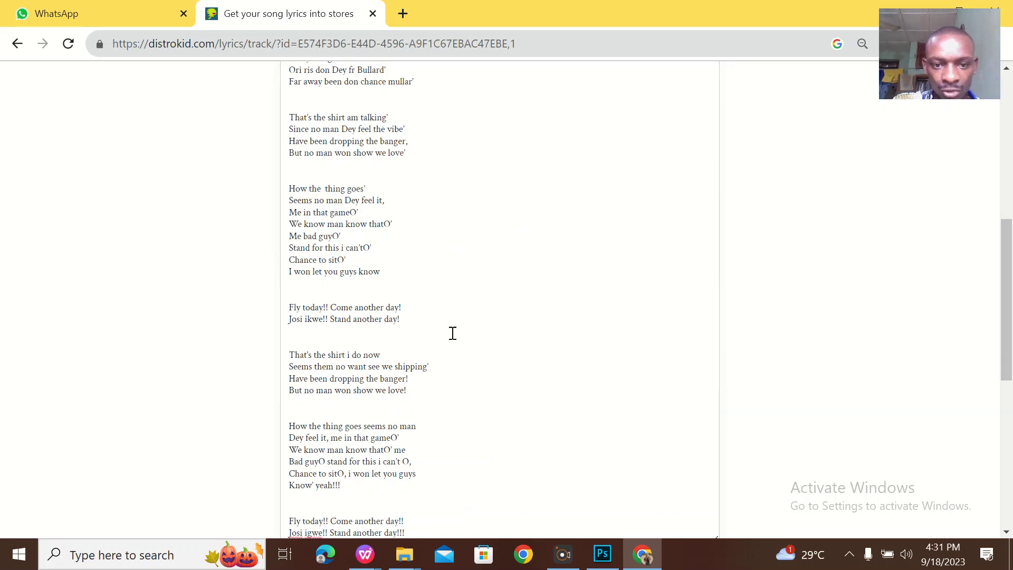
pyautogui.scroll(3)
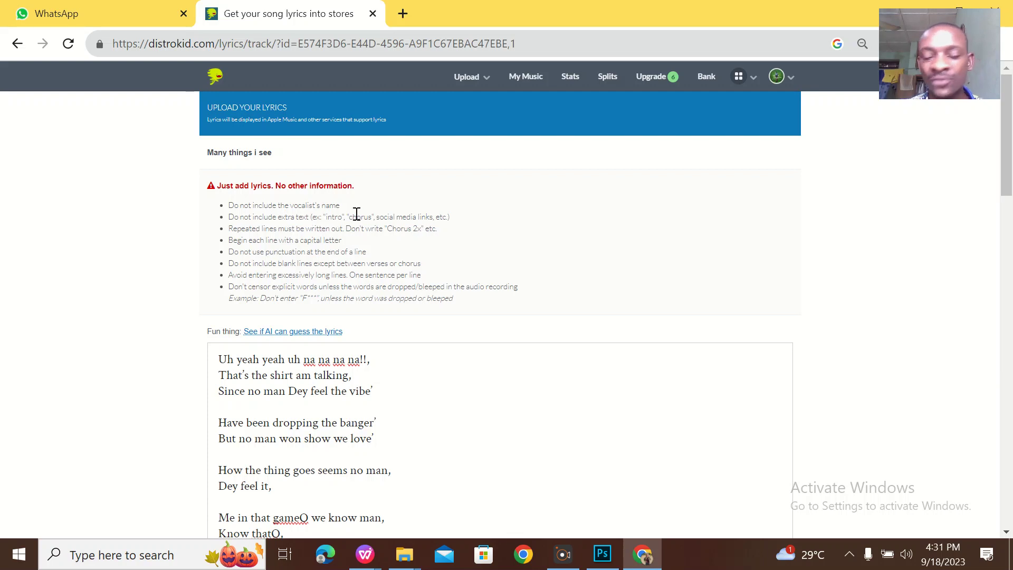
pyautogui.moveTo(301, 223)
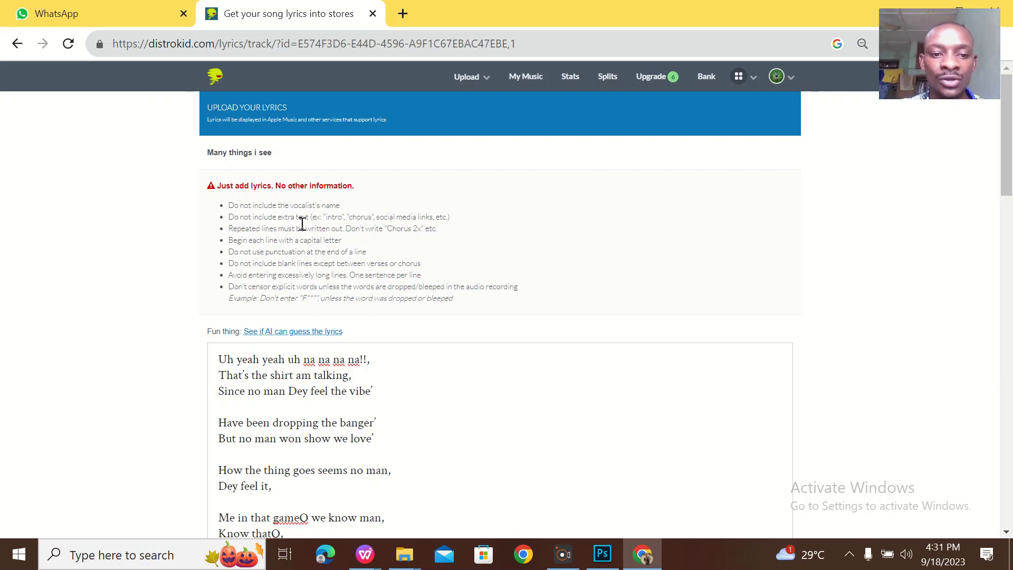
pyautogui.moveTo(415, 242)
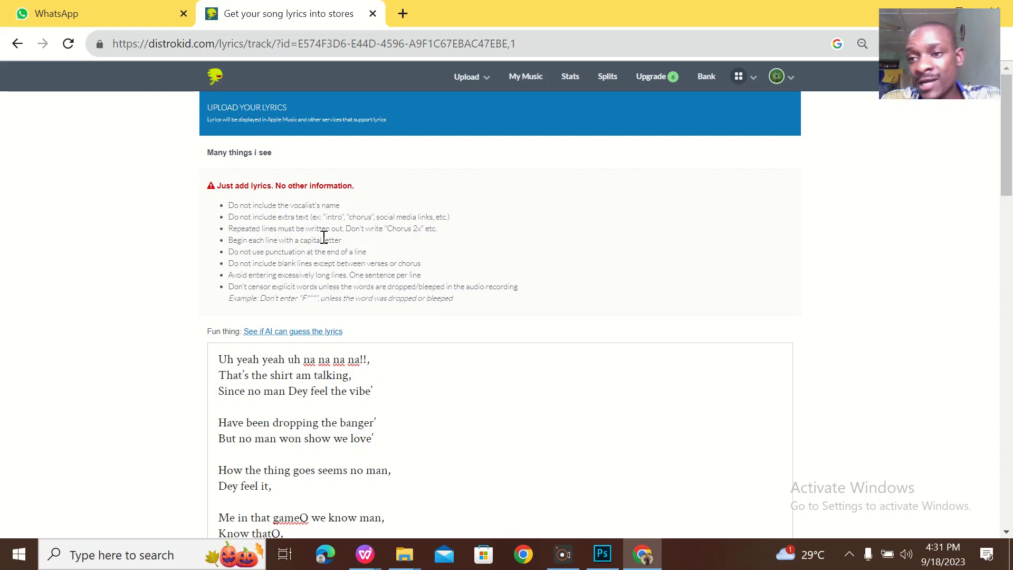
# Scroll down the lyrics form past the guidelines to the pasted lyrics
pyautogui.scroll(-3)
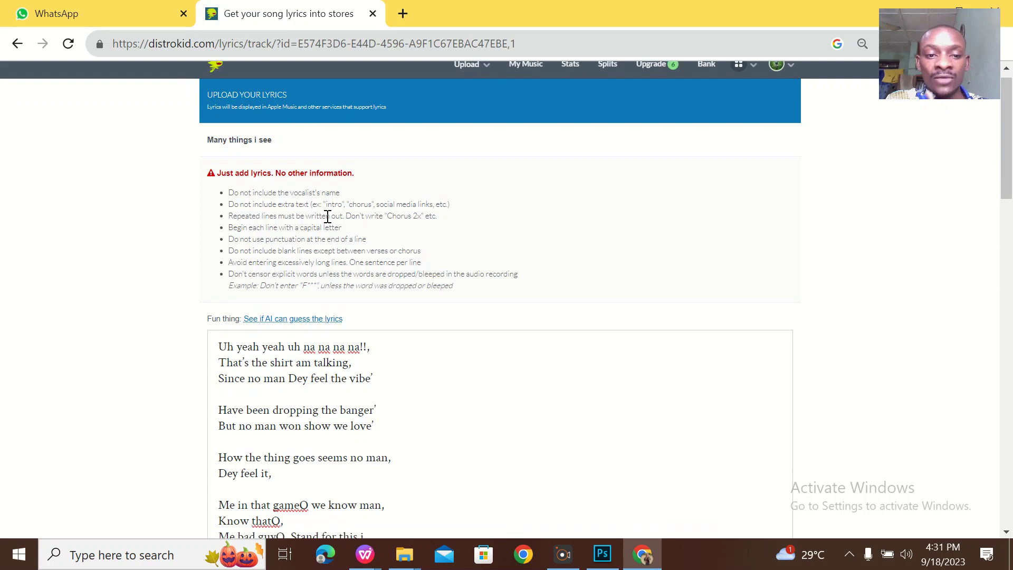
pyautogui.scroll(-3)
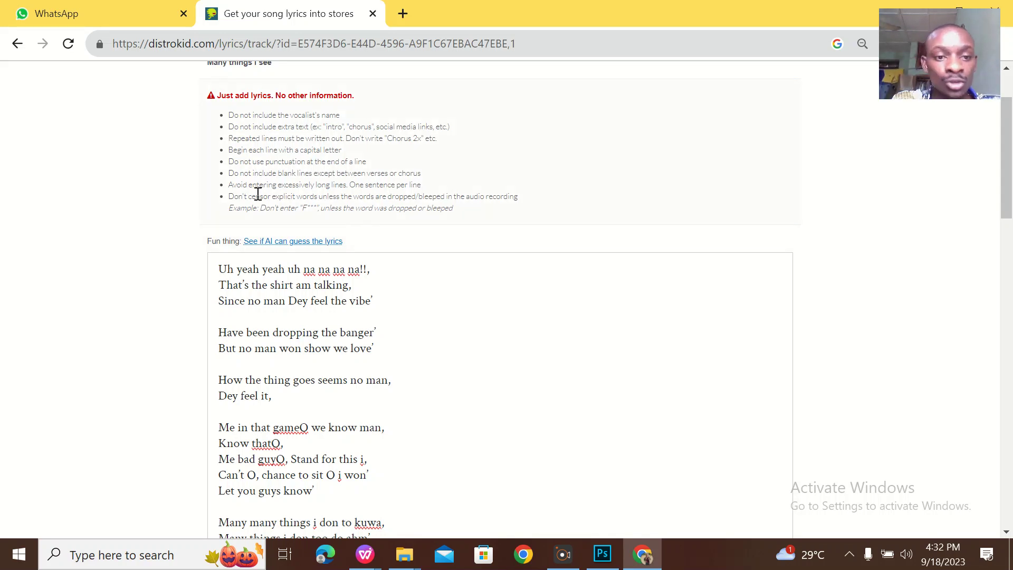
pyautogui.moveTo(347, 197)
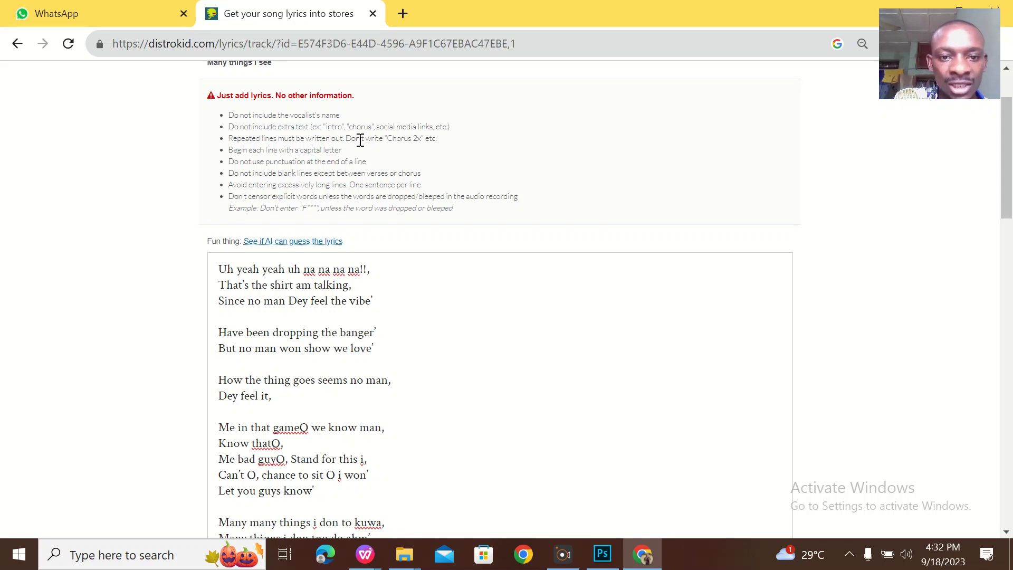
pyautogui.moveTo(364, 178)
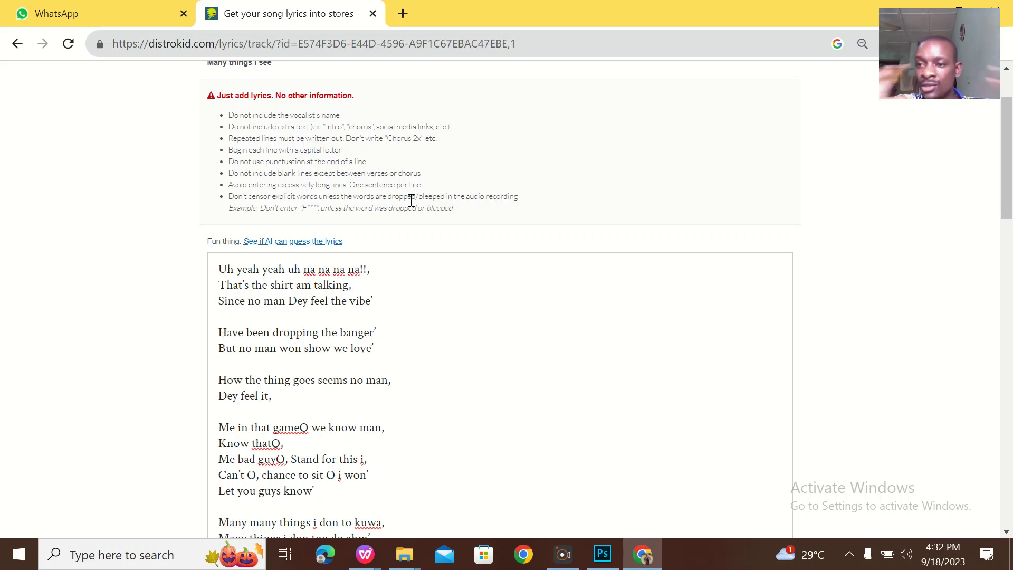
pyautogui.moveTo(323, 226)
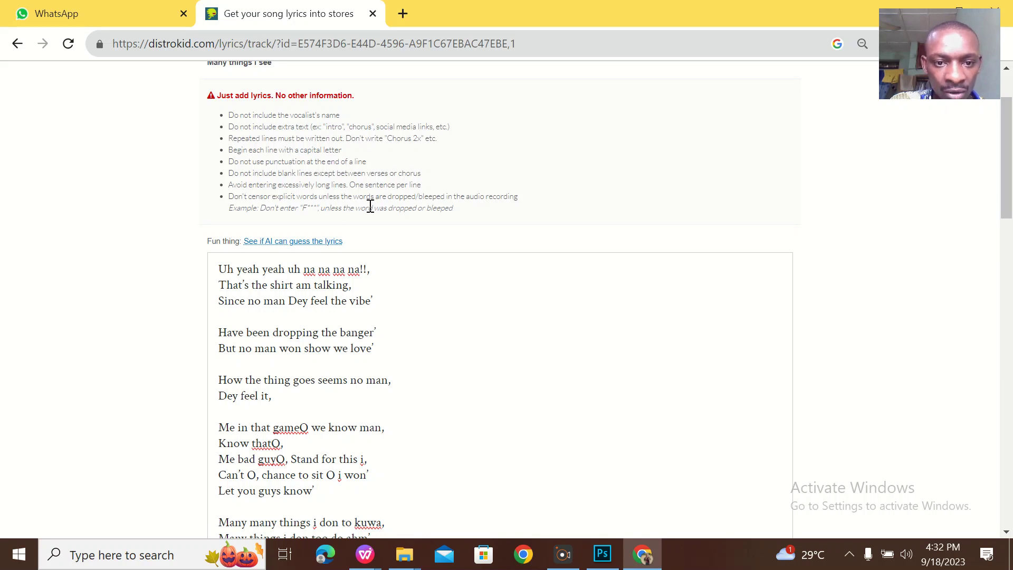
pyautogui.moveTo(462, 210)
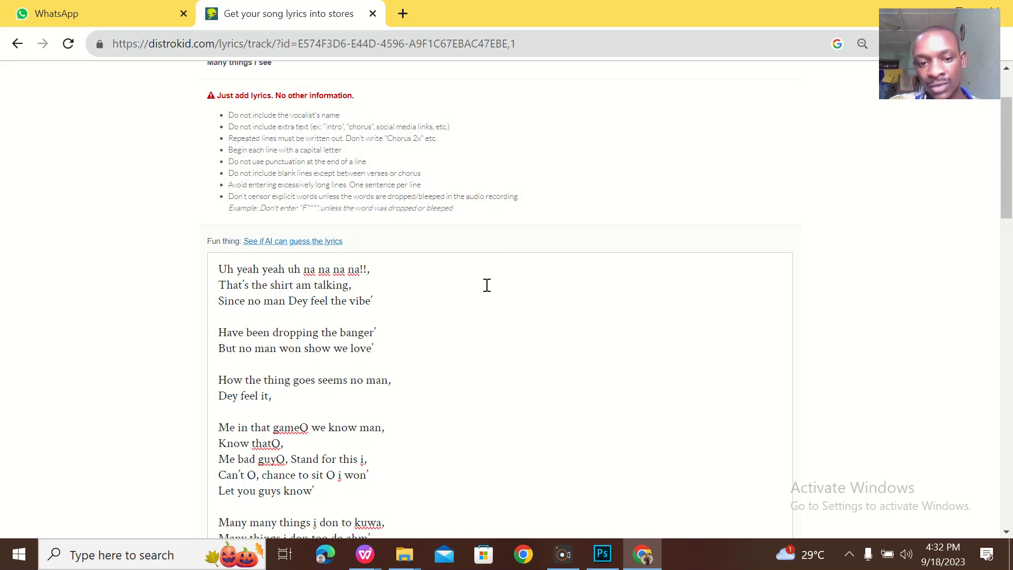
pyautogui.moveTo(335, 374)
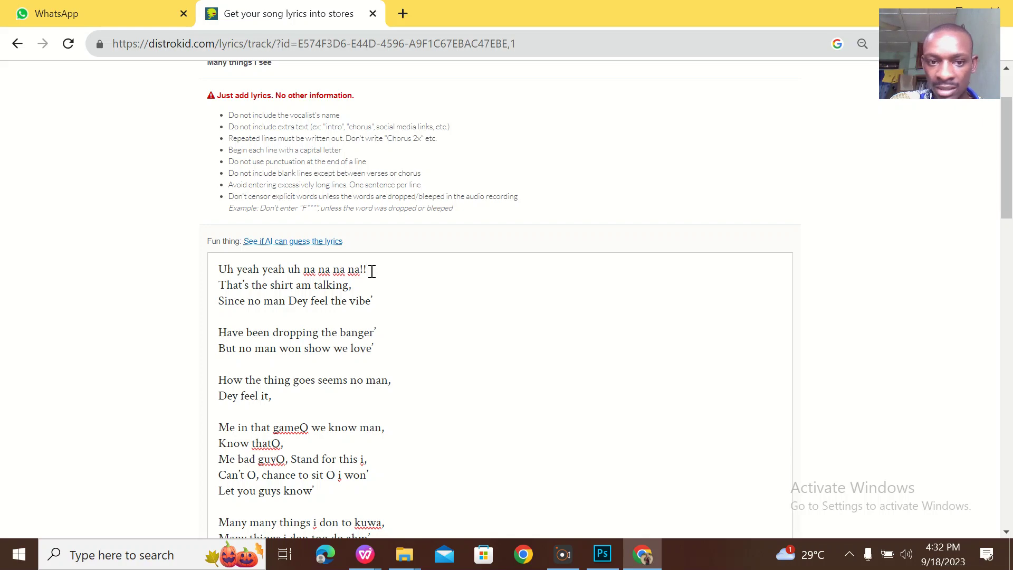
# Delete the exclamation marks ending the first line and work down the opening verse
pyautogui.press('Backspace')
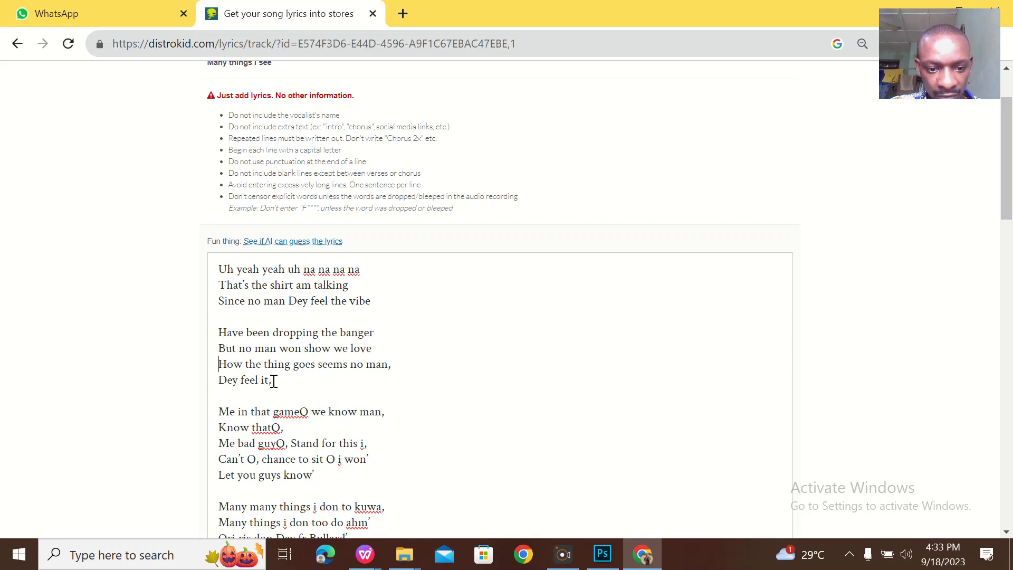
pyautogui.scroll(-3)
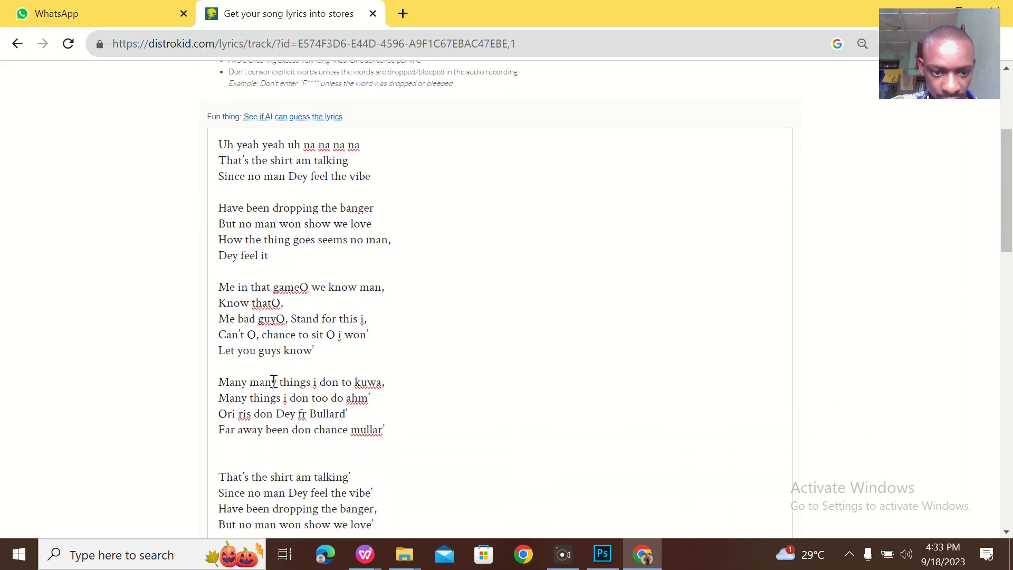
pyautogui.scroll(-3)
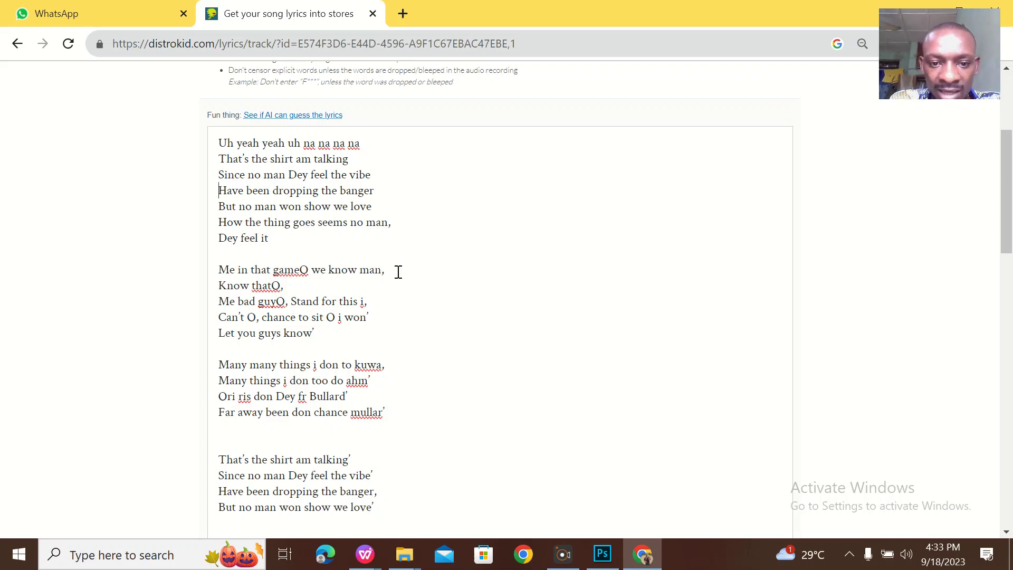
pyautogui.moveTo(394, 228)
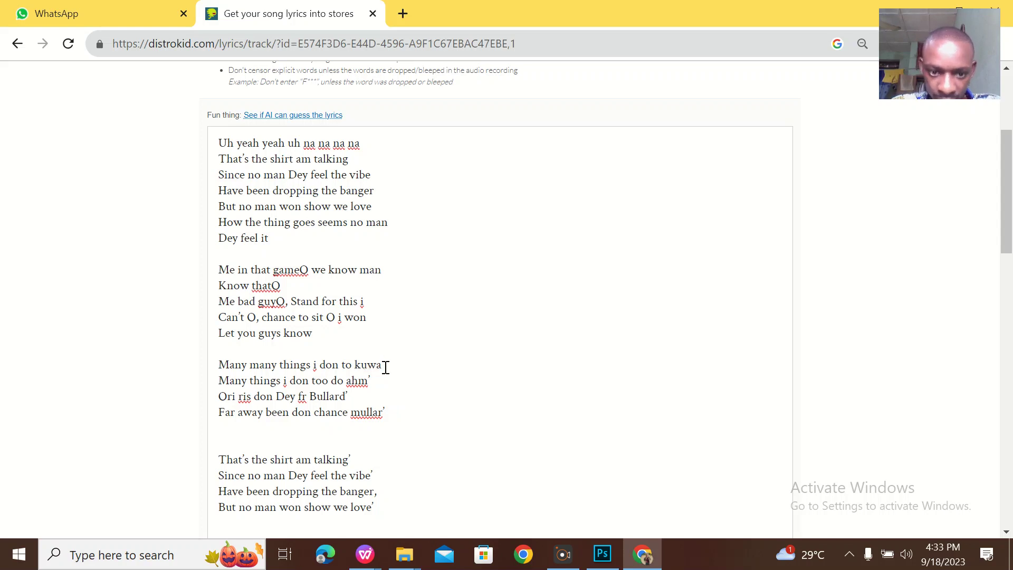
pyautogui.moveTo(379, 381)
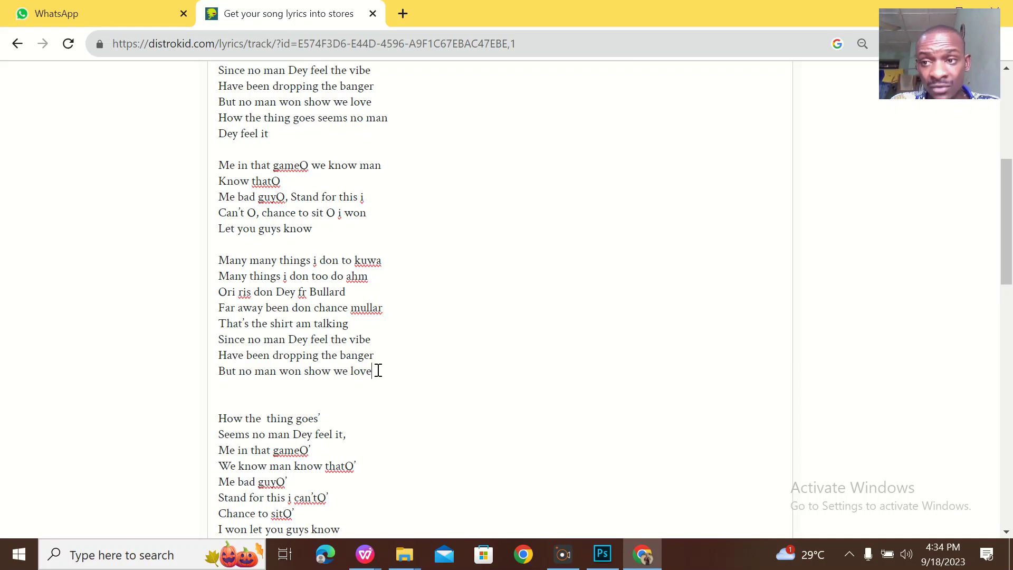
# Scroll through the later verses and delete the exclamation marks after "Know' yeah"
pyautogui.scroll(-3)
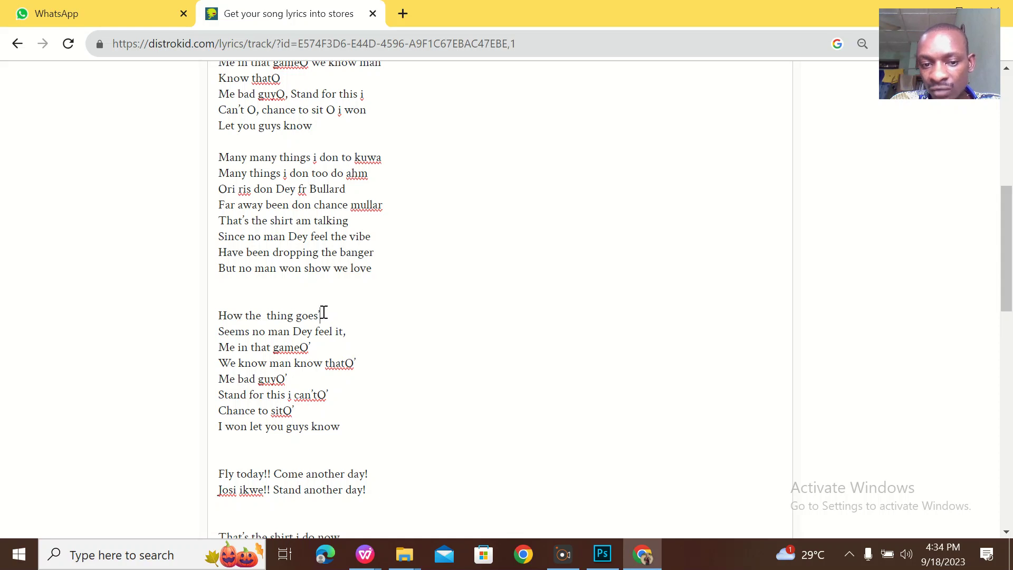
pyautogui.moveTo(348, 336)
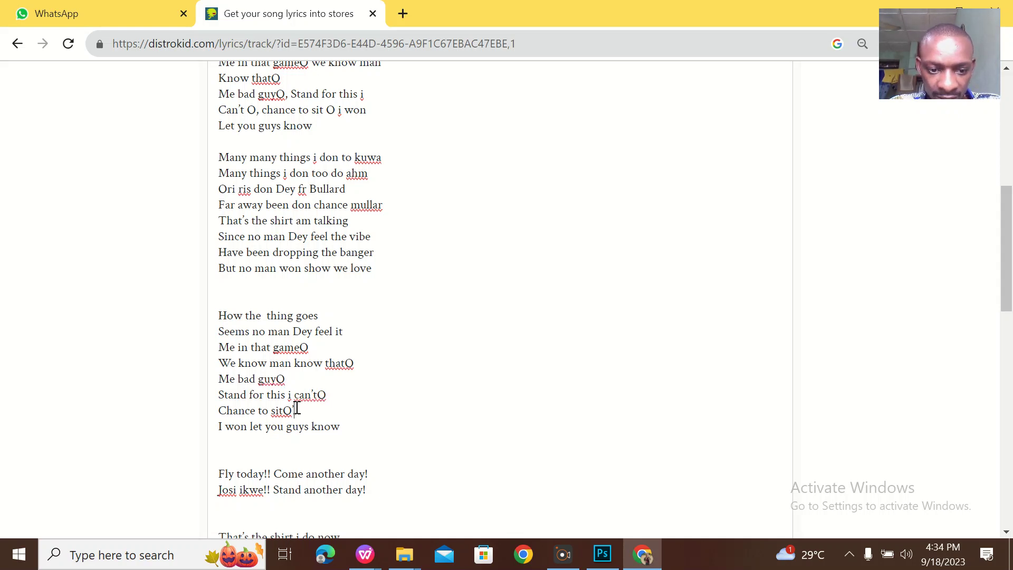
pyautogui.scroll(-3)
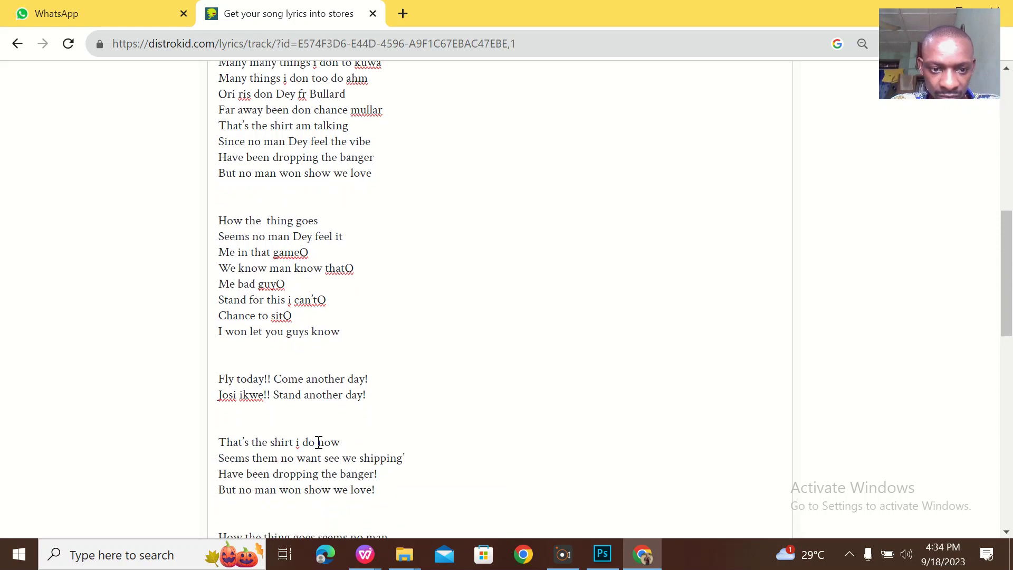
pyautogui.scroll(-3)
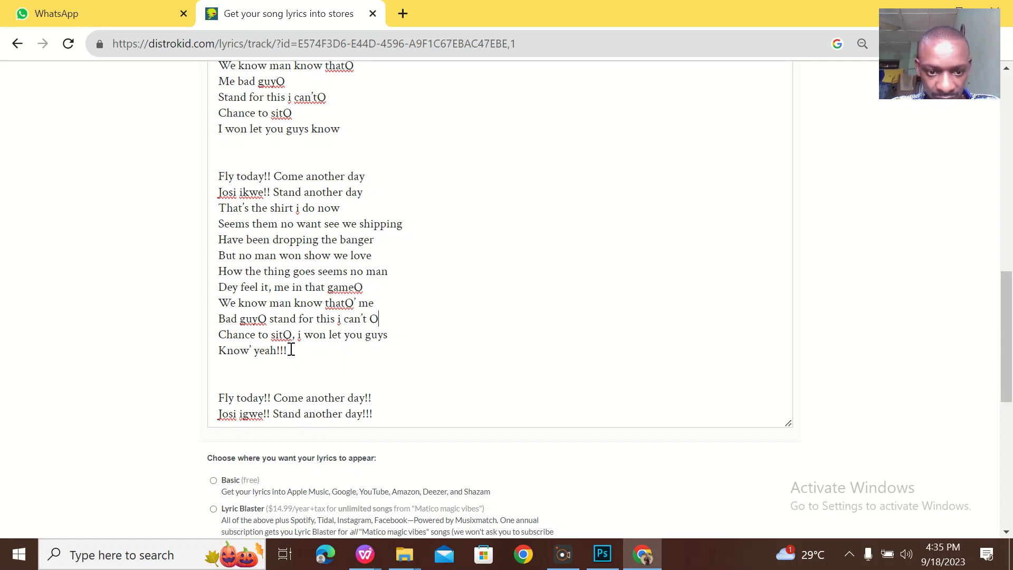
pyautogui.press('Backspace')
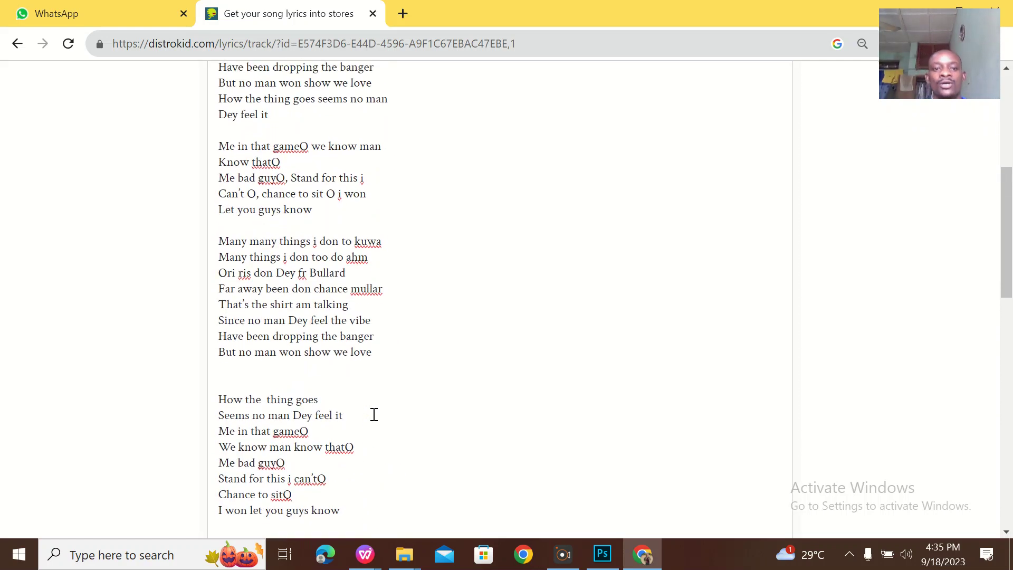
# Choose the free Basic plan, accept the Lyric Agreement, and save the lyrics
pyautogui.scroll(3)
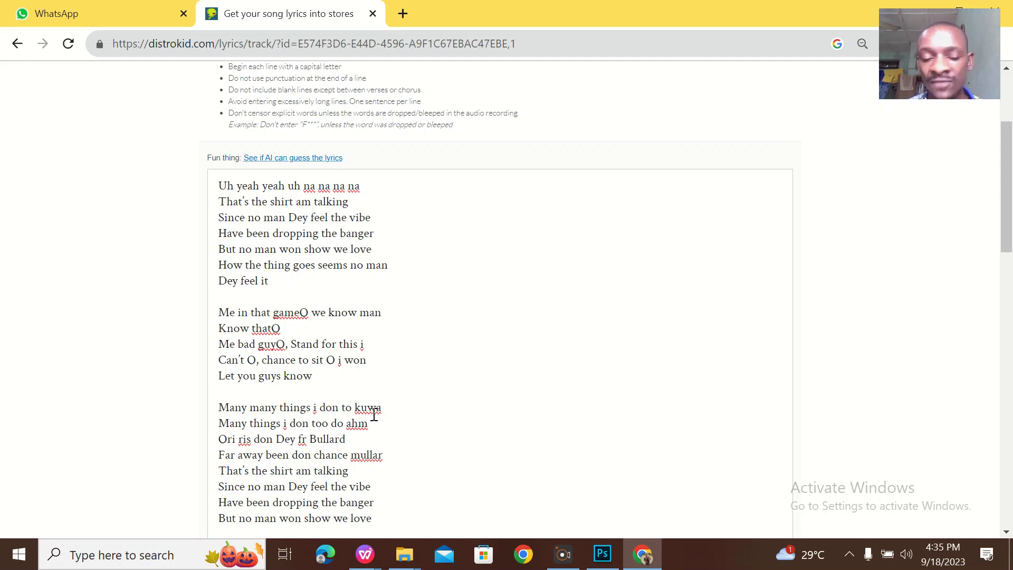
pyautogui.scroll(-3)
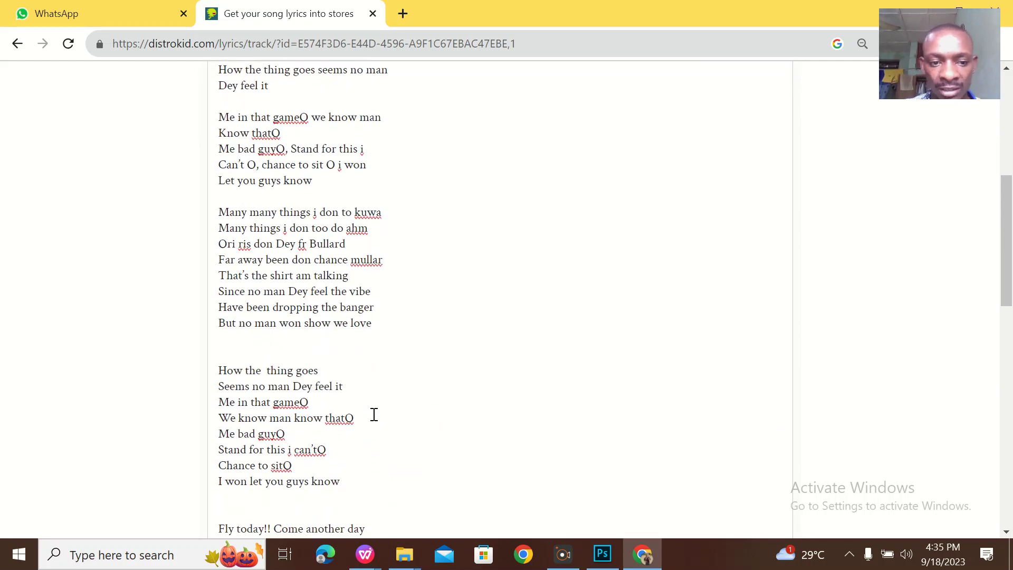
pyautogui.scroll(-3)
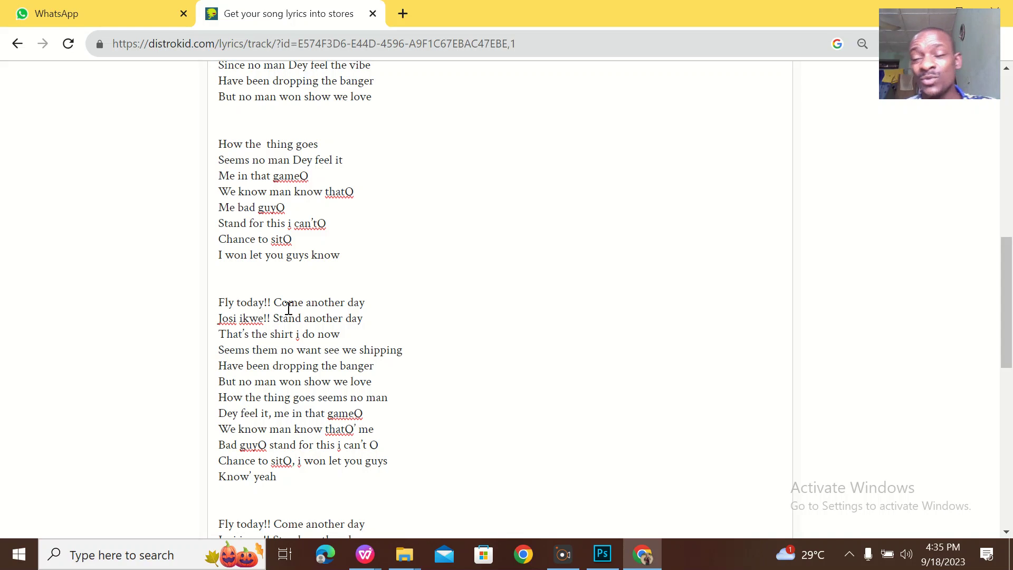
pyautogui.moveTo(372, 311)
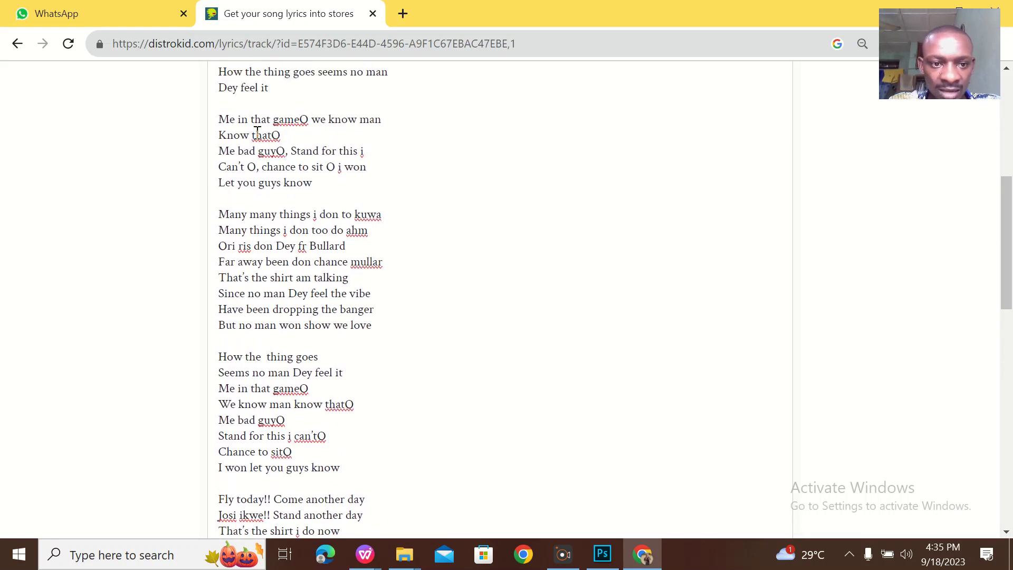
pyautogui.scroll(-3)
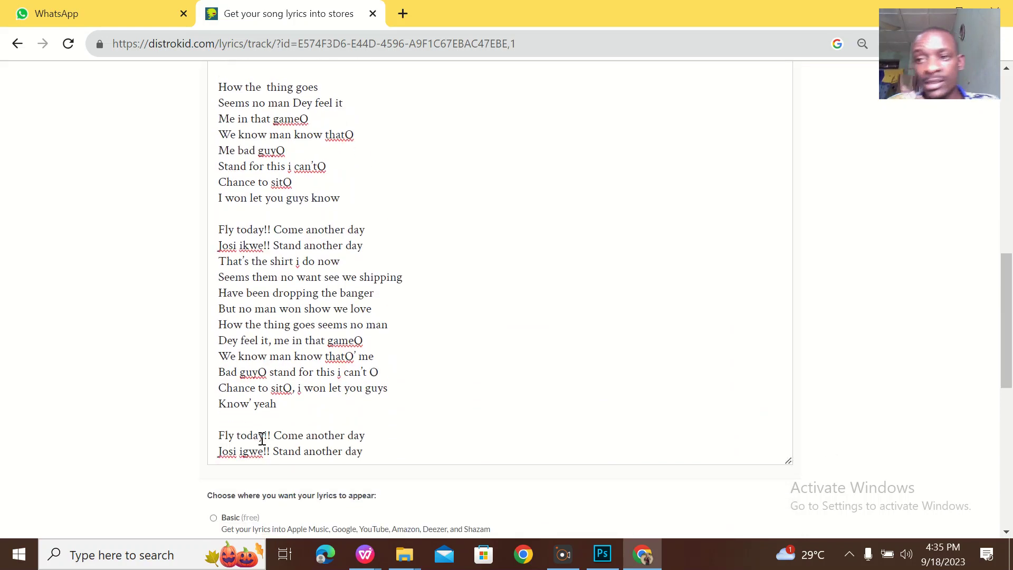
pyautogui.scroll(-3)
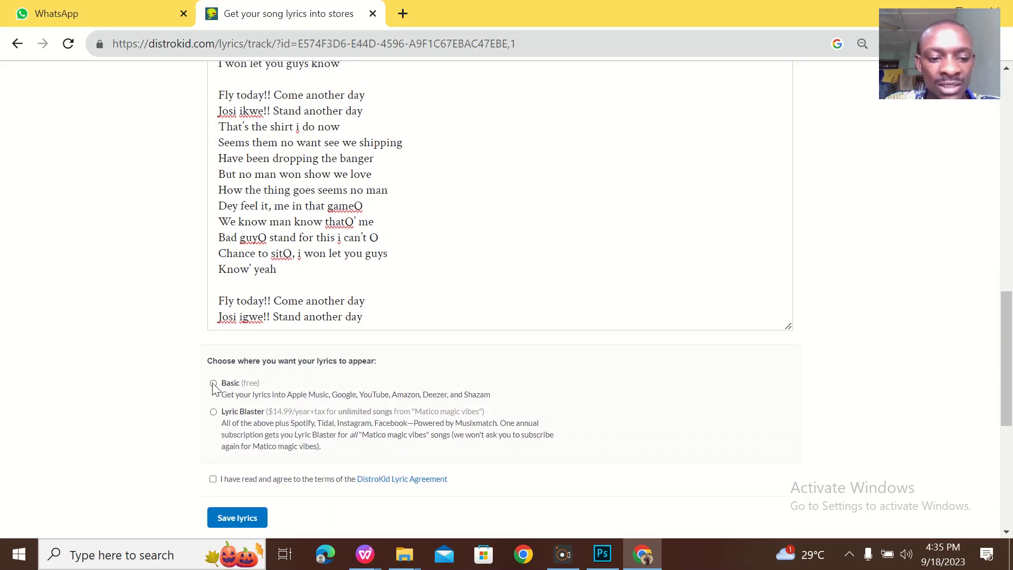
pyautogui.click(213, 383)
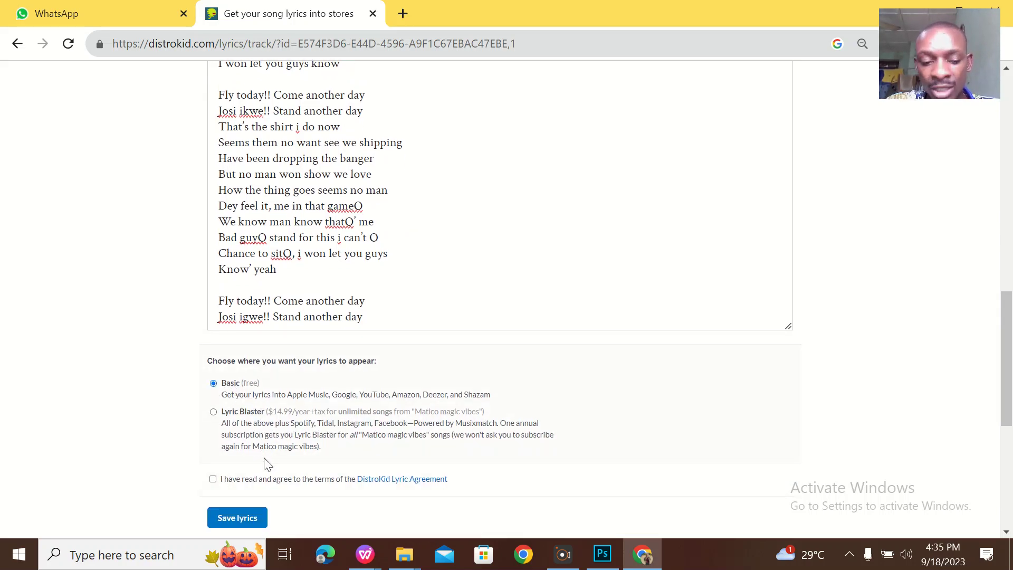
pyautogui.click(213, 478)
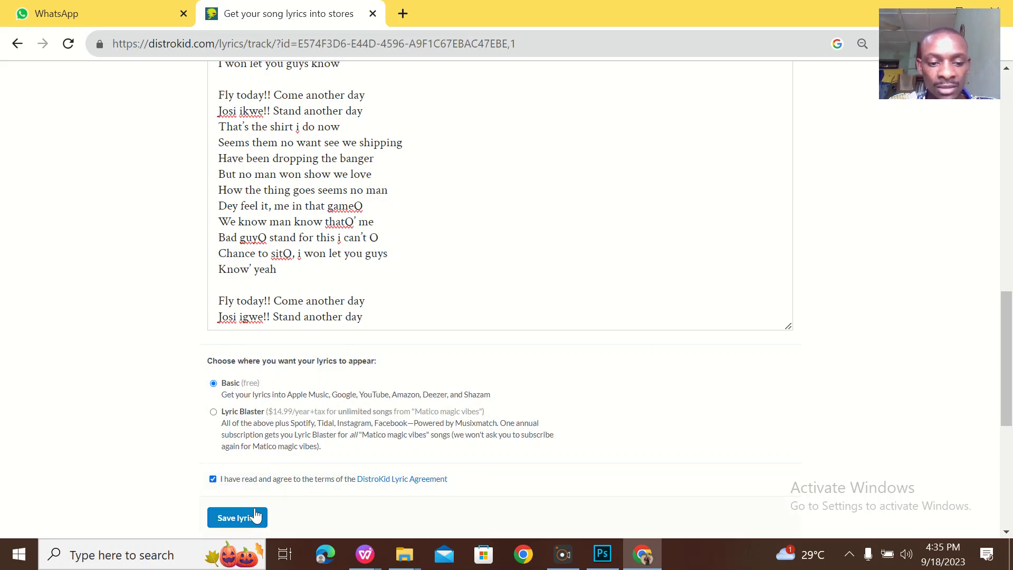
pyautogui.click(236, 517)
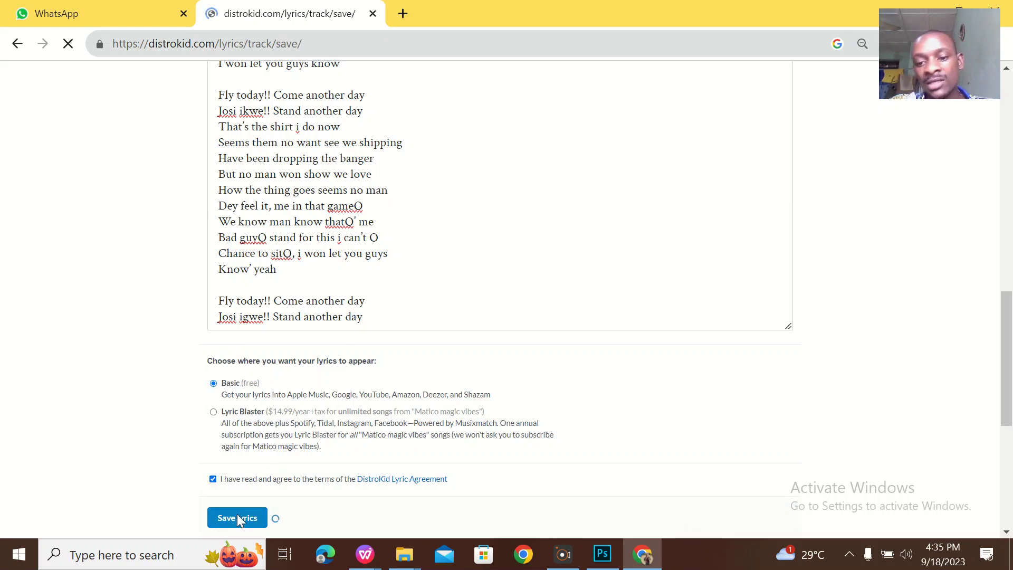
pyautogui.click(236, 517)
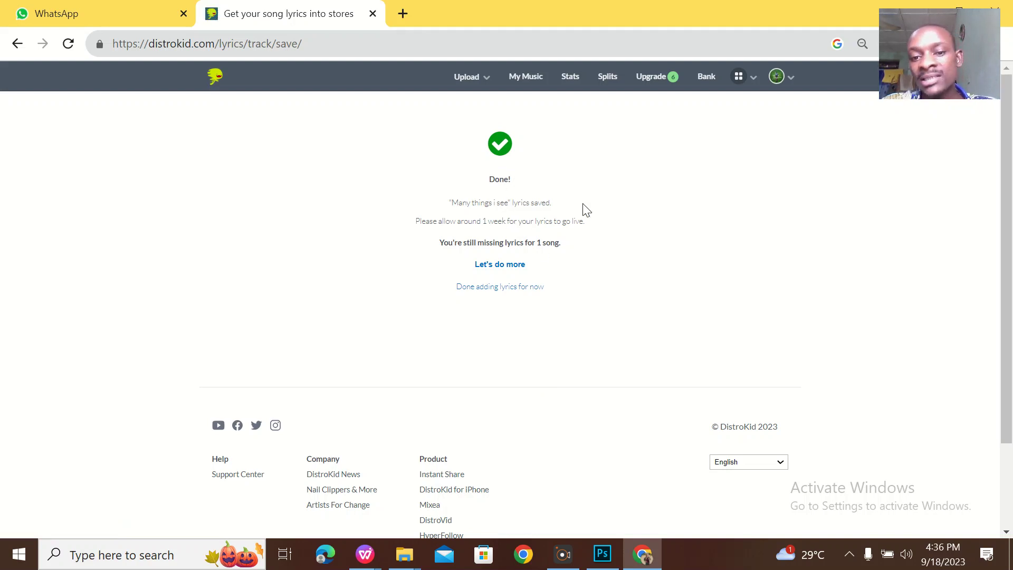
pyautogui.moveTo(432, 237)
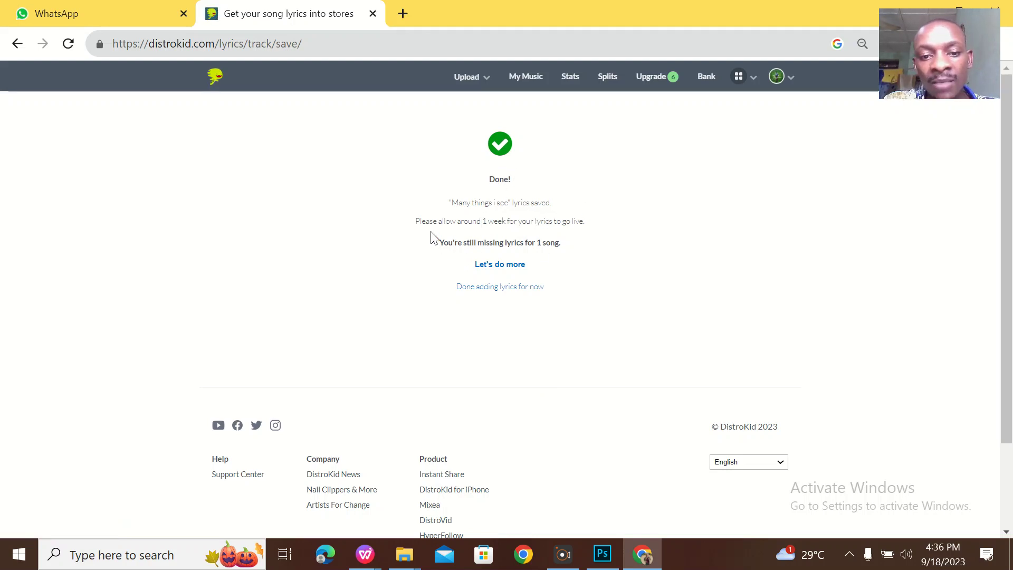